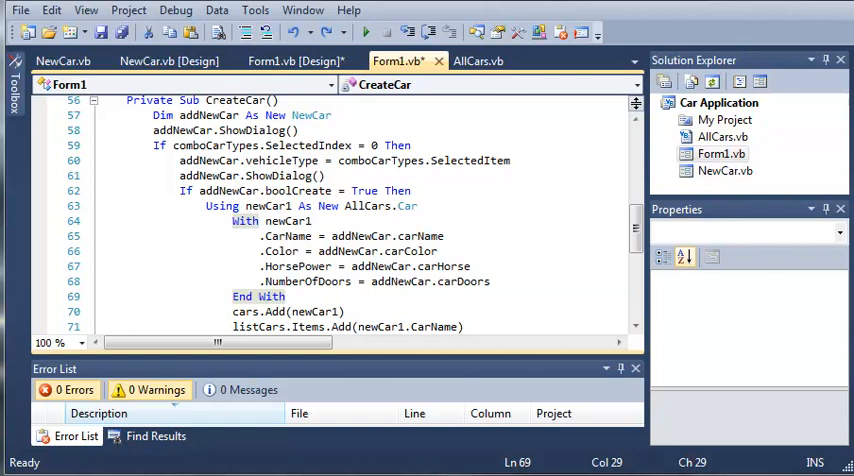
pyautogui.moveTo(168, 216)
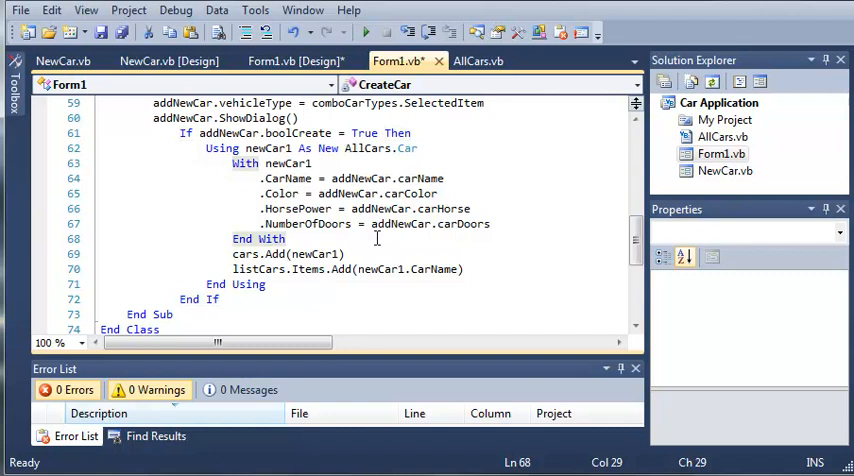
# Remove the SelectedIndex = 0 check around CreateCar's vehicle-type assignment, leaving a blank line before the boolCreate test
pyautogui.scroll(3)
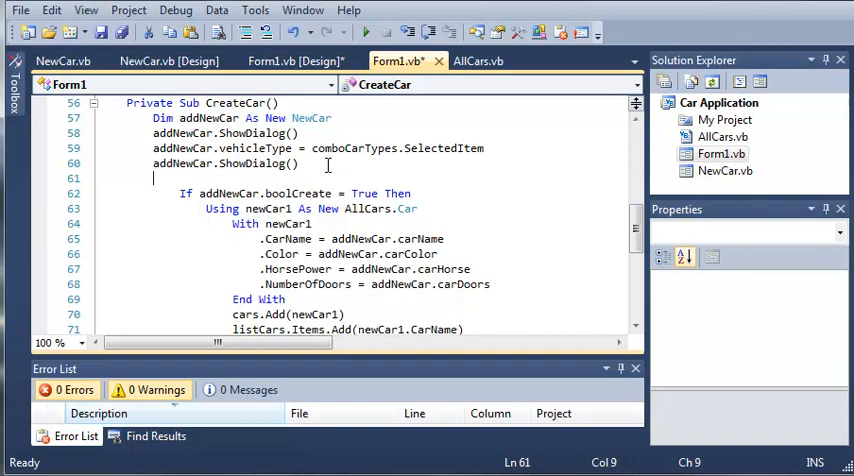
# Declare newCar1 at the start of CreateCar
pyautogui.write('Dim')
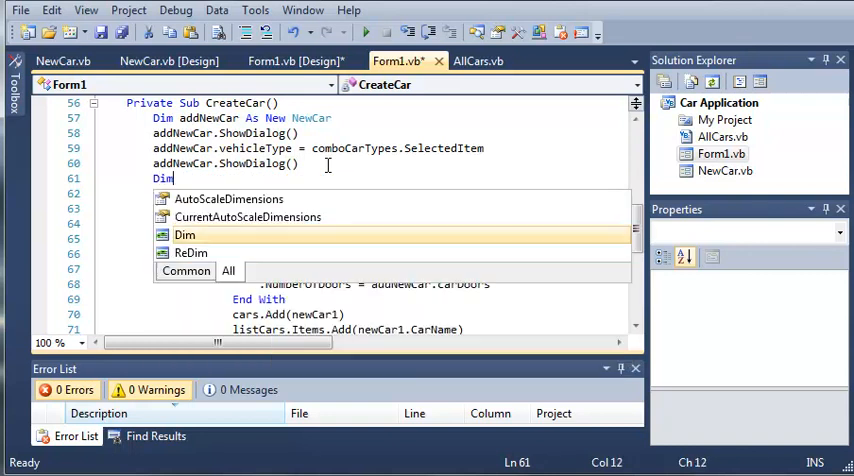
pyautogui.write('newCar1')
pyautogui.write('If')
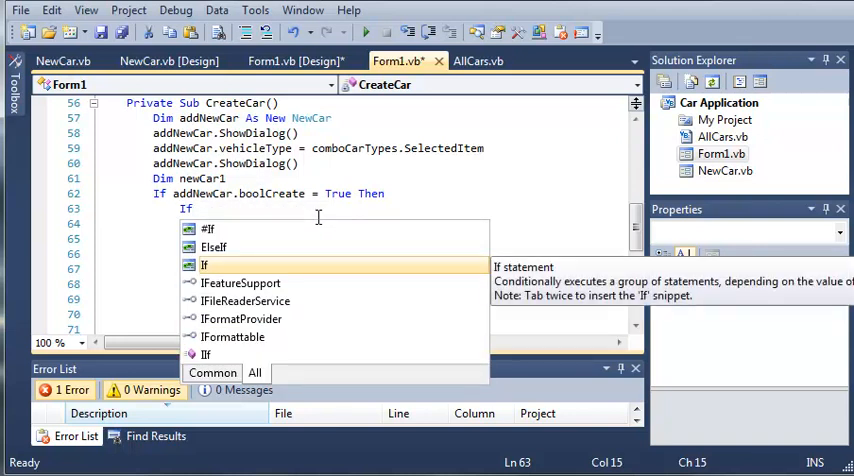
# Inside the boolCreate block, assign newCar1 a New AllCars.Car when comboCarTypes.SelectedIndex = 0
pyautogui.write('comb')
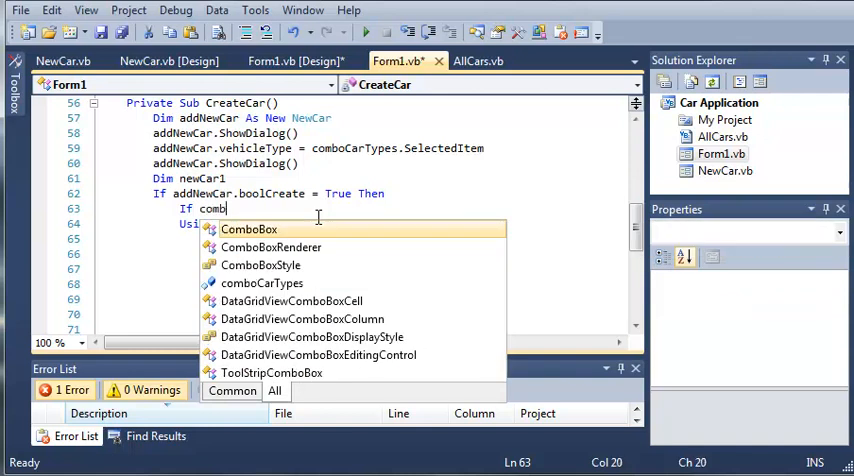
pyautogui.write('oCar')
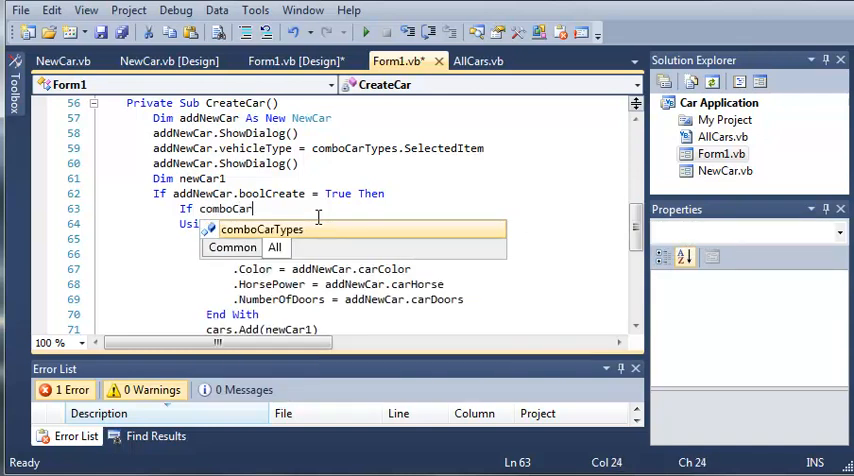
pyautogui.write('.SelectedIndex = 0 The')
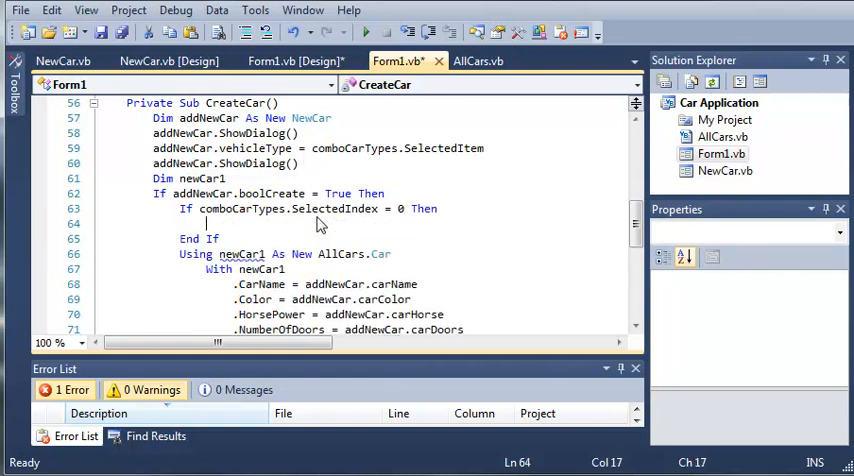
pyautogui.write('newCar1 = A')
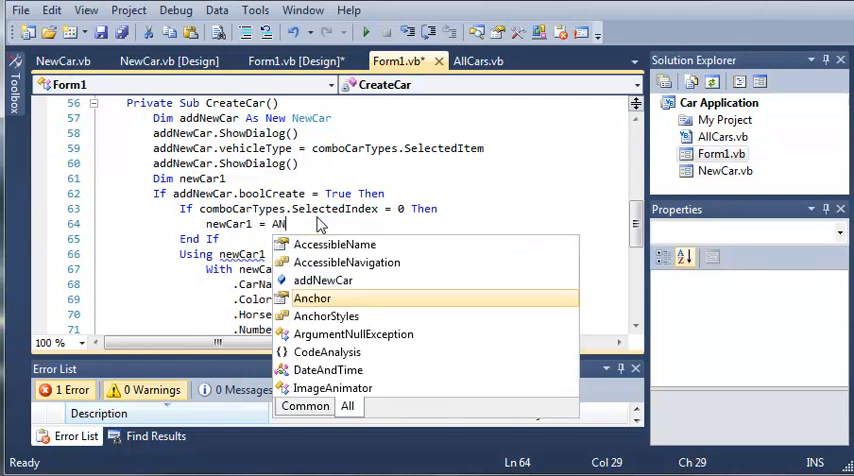
pyautogui.write('New')
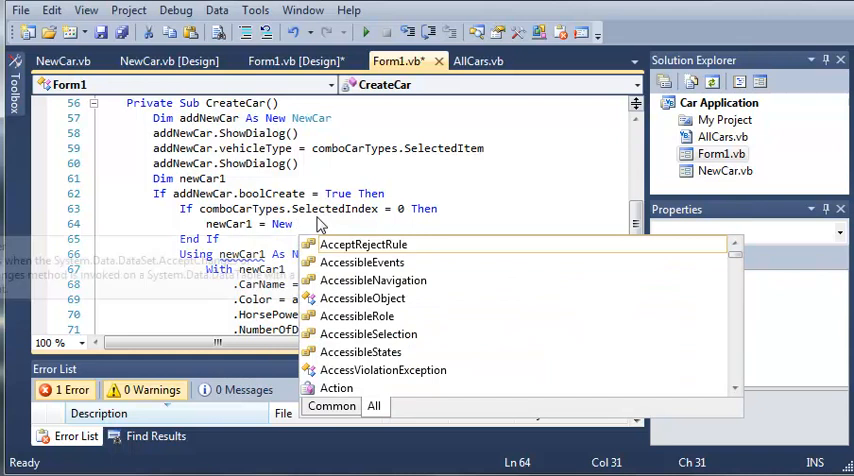
pyautogui.write('AllCars.Car')
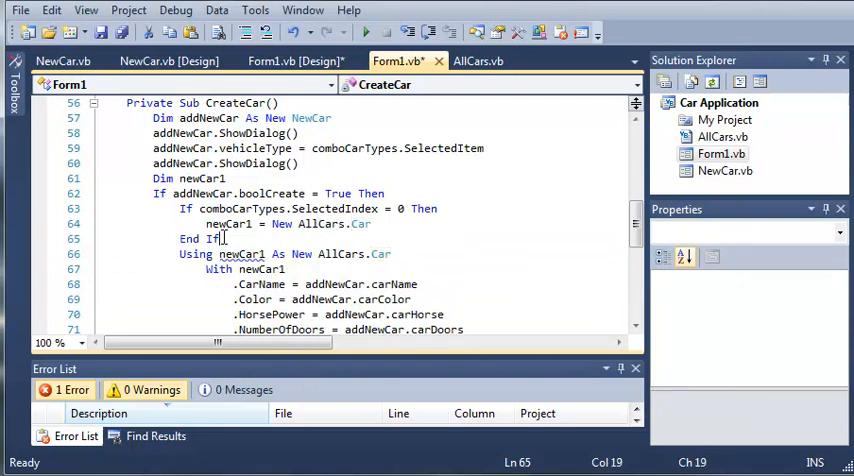
# Add an ElseIf branch creating a New AllCars.TruckCar when SelectedIndex = 1
pyautogui.write('eIf')
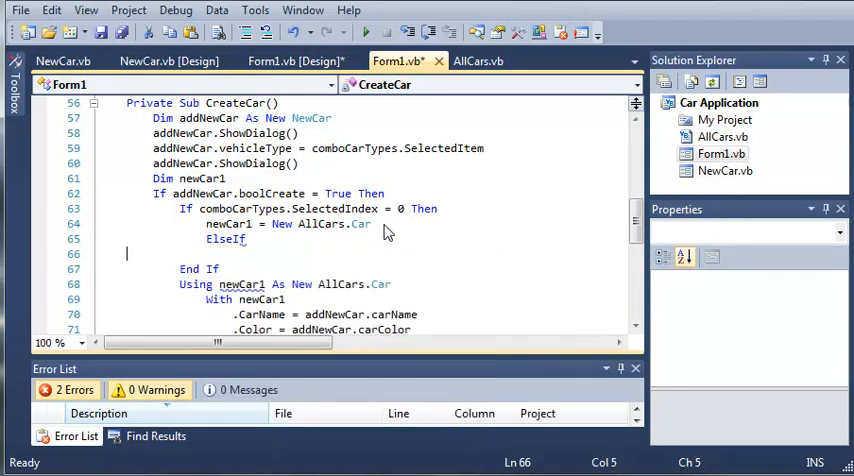
pyautogui.write('combo')
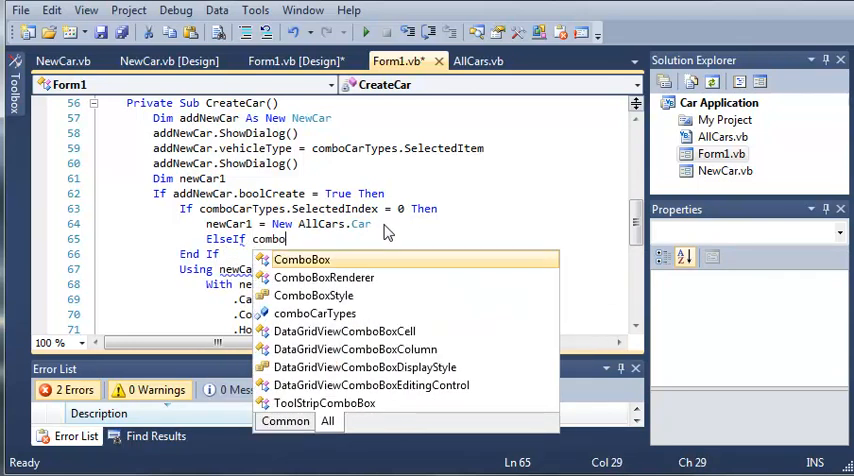
pyautogui.write('Cary')
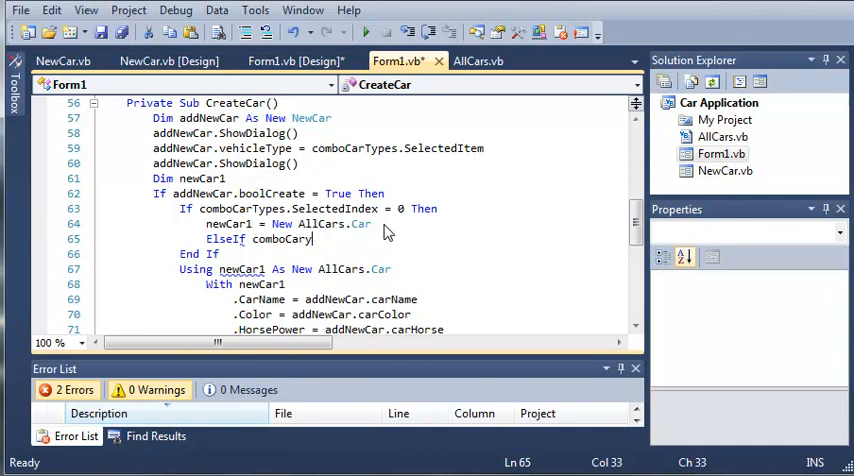
pyautogui.write('.SelectedIndex = 1 The')
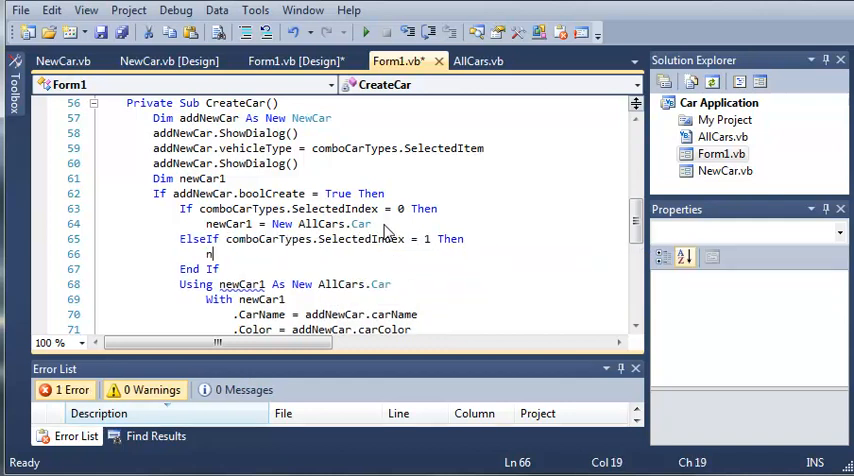
pyautogui.write('newCar1 = New AllCars.TruckCar')
pyautogui.write('ElseIf')
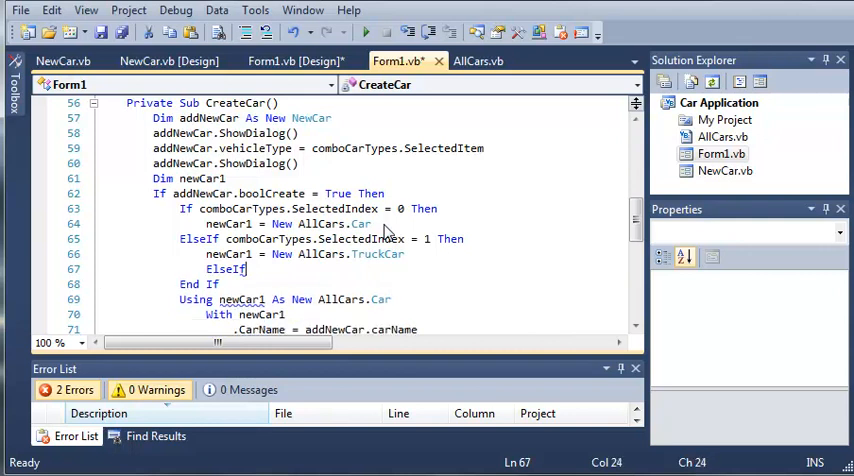
# Add an ElseIf branch creating a New AllCars.SportsCar when SelectedIndex = 2
pyautogui.write('comboCarTypes.SelectedIndex = 2 The')
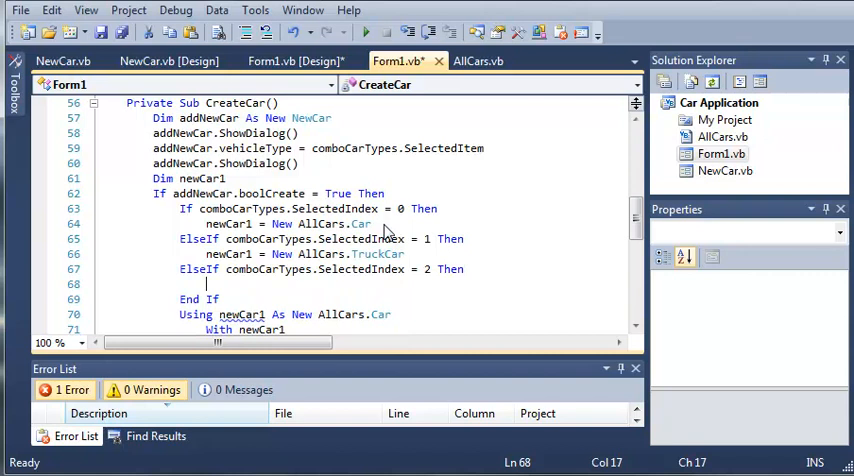
pyautogui.write('newCar1 = New All')
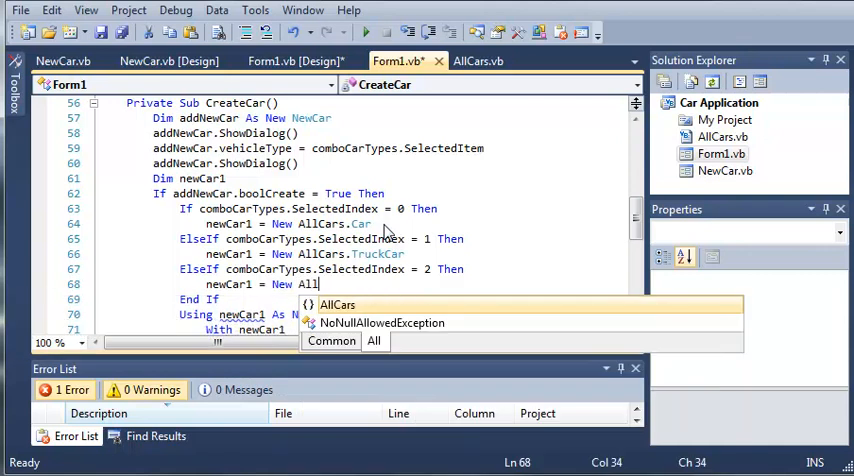
pyautogui.write('.SportsCar')
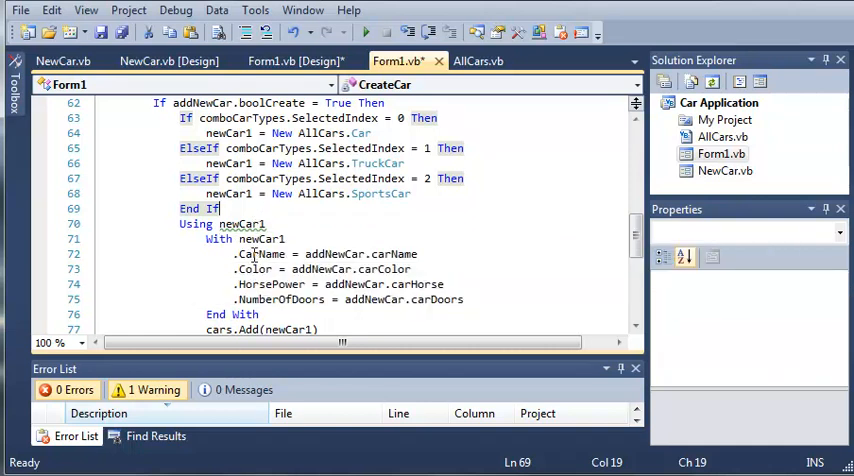
# Make the Using block reuse newCar1 and review the rest of CreateCar for 0 errors
pyautogui.scroll(-3)
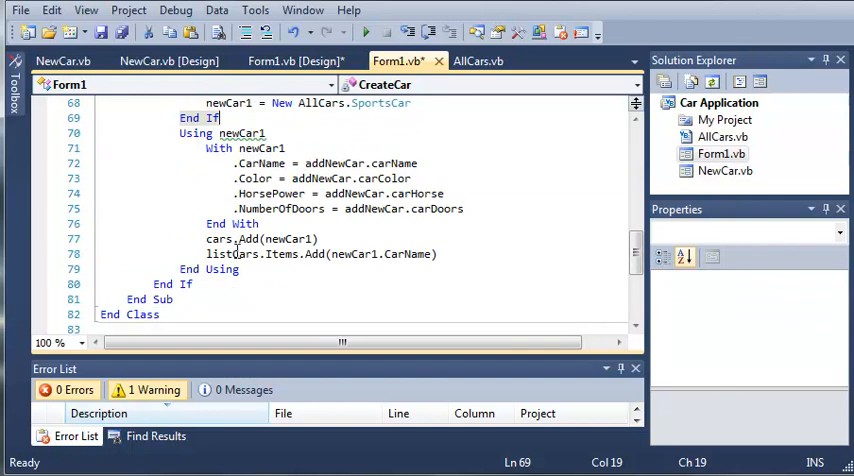
pyautogui.scroll(3)
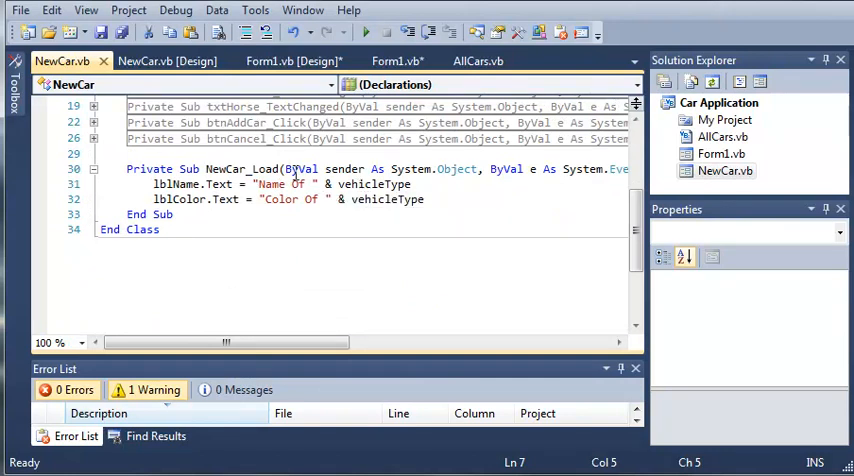
# Switch to NewCar.vb and review NewCar_Load setting the name and colour labels from vehicleType
pyautogui.click(396, 60)
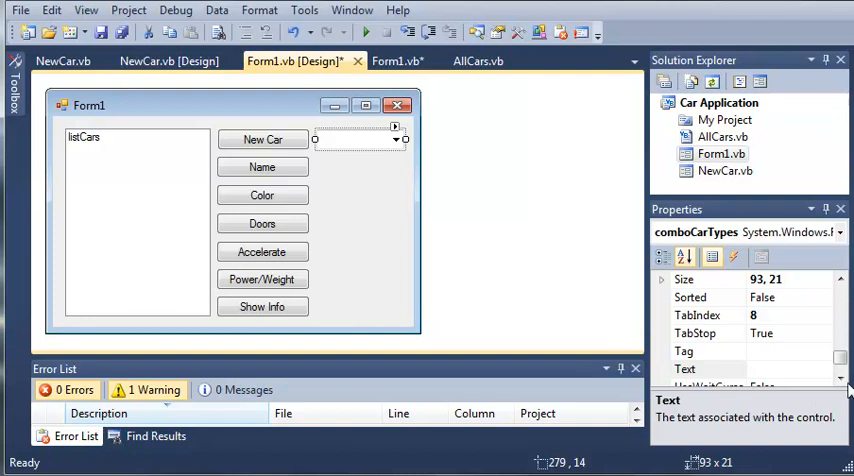
pyautogui.scroll(-3)
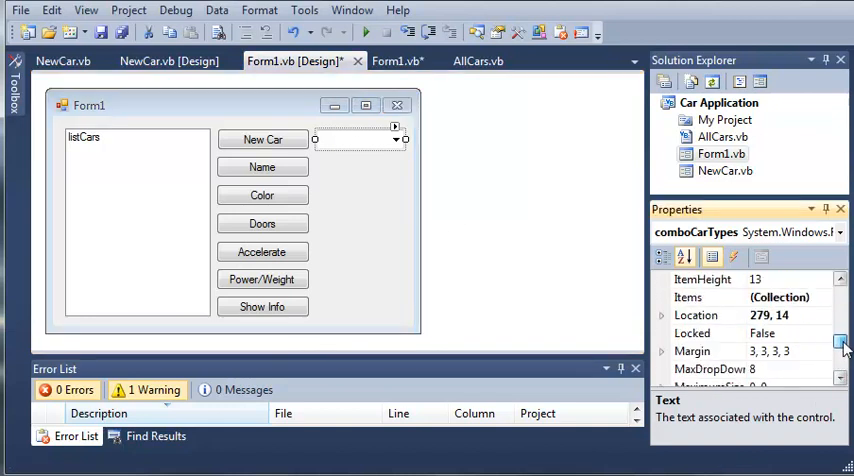
pyautogui.click(838, 336)
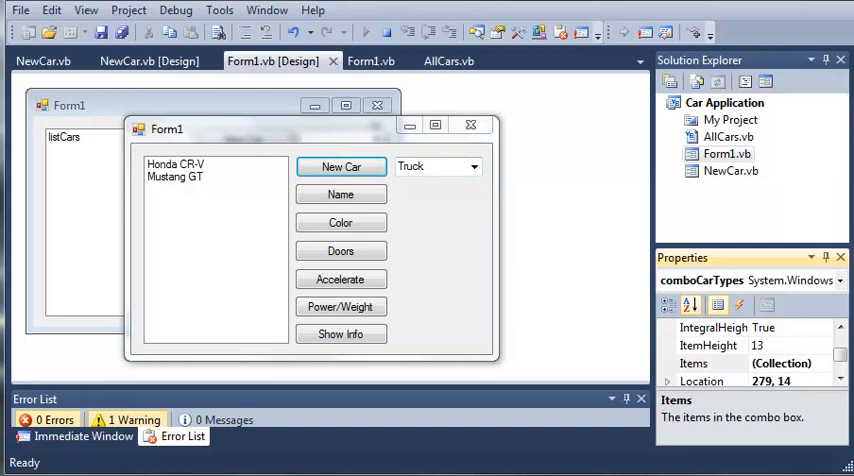
# Run the app, cancel one New Car window, then create a Truck named Toyota Tundra with 300 entered
pyautogui.click(340, 166)
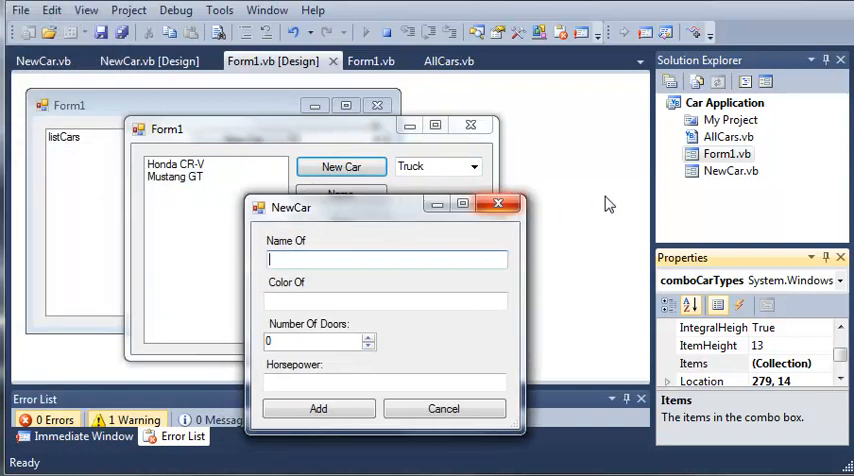
pyautogui.click(500, 204)
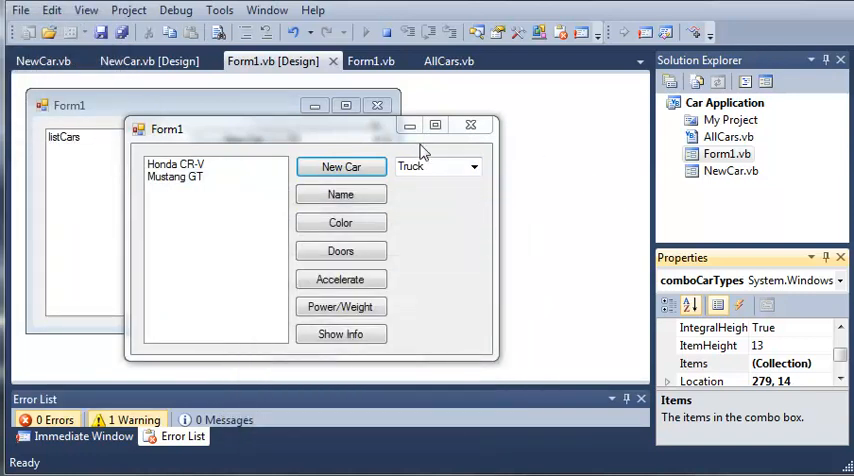
pyautogui.click(340, 166)
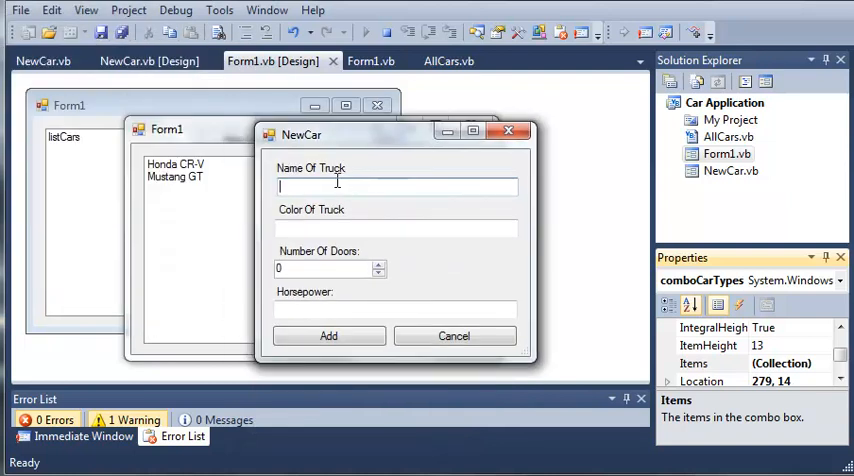
pyautogui.moveTo(372, 216)
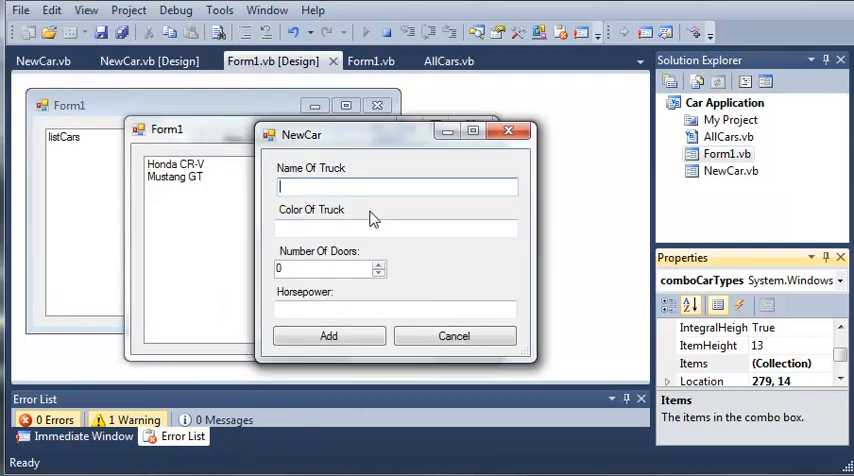
pyautogui.write('Toyota Tundra')
pyautogui.click(396, 228)
pyautogui.write('White')
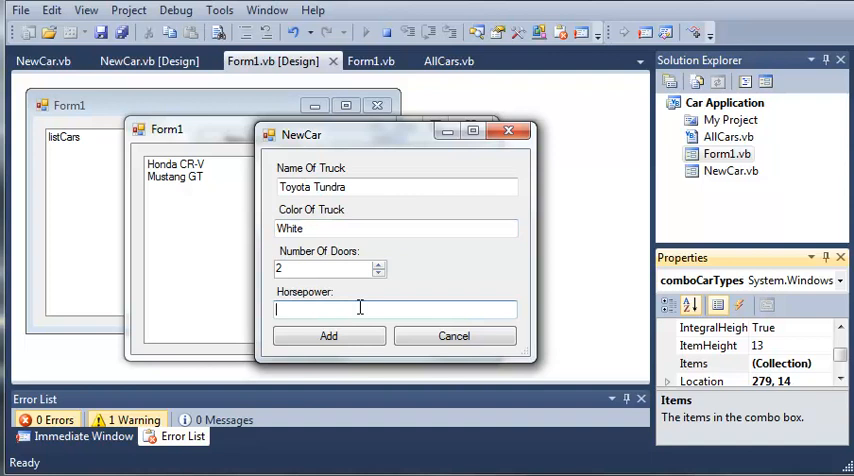
pyautogui.write('300')
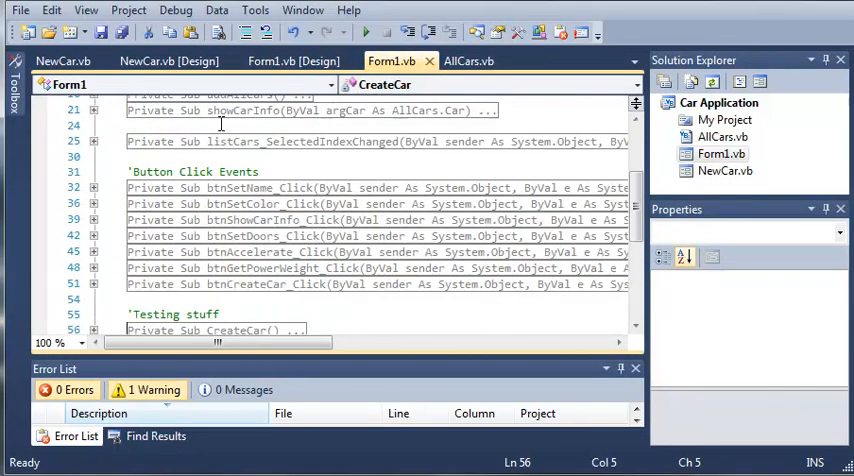
# Review and collapse CreateCar, glance at AllCars.vb, and return to the Form1 designer
pyautogui.scroll(-3)
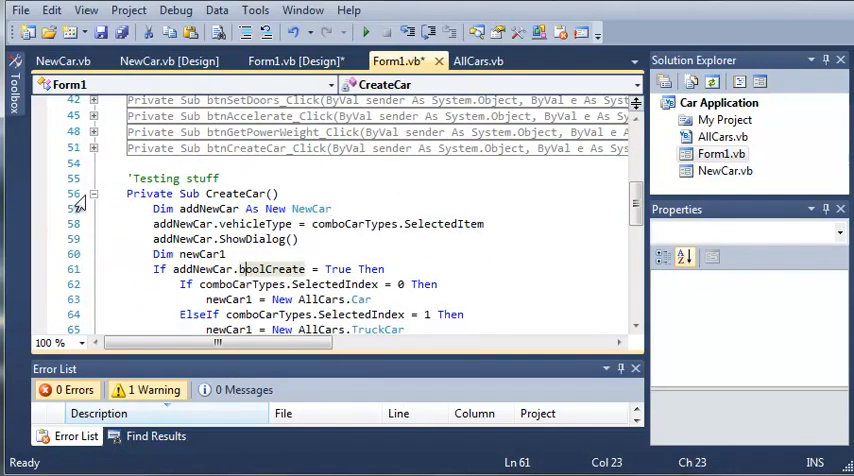
pyautogui.click(92, 192)
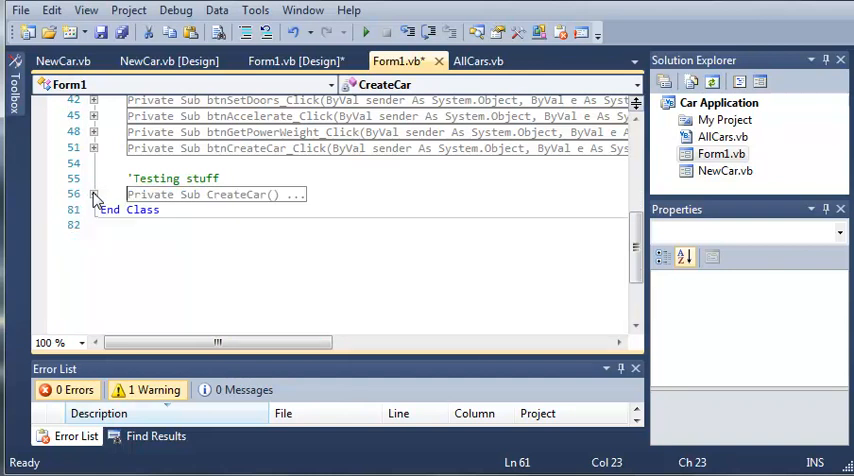
pyautogui.click(478, 60)
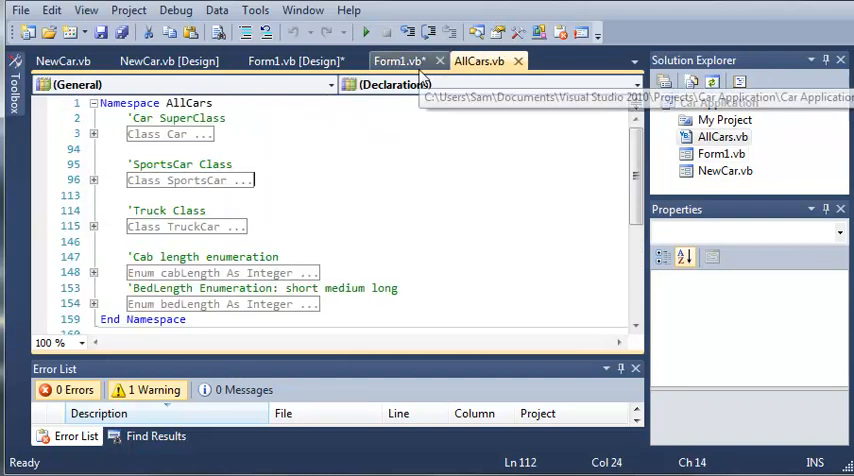
pyautogui.click(396, 60)
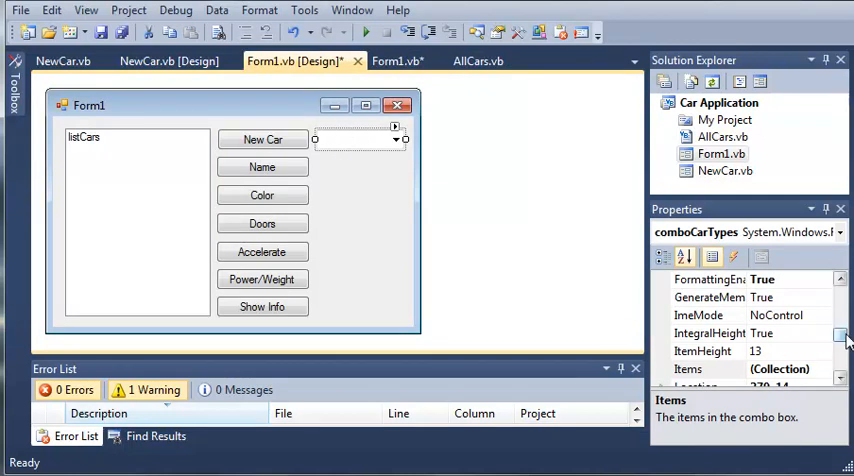
# Review the comboCarTypes Items in the Properties window and return to Form1.vb's code
pyautogui.scroll(-3)
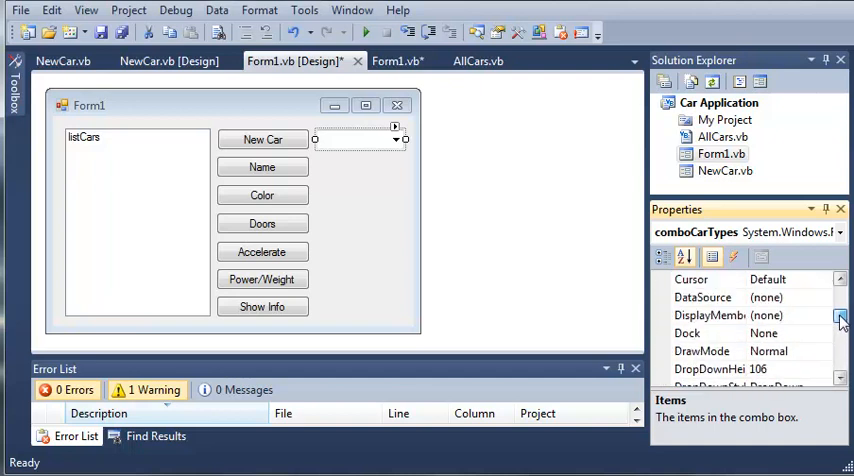
pyautogui.click(684, 256)
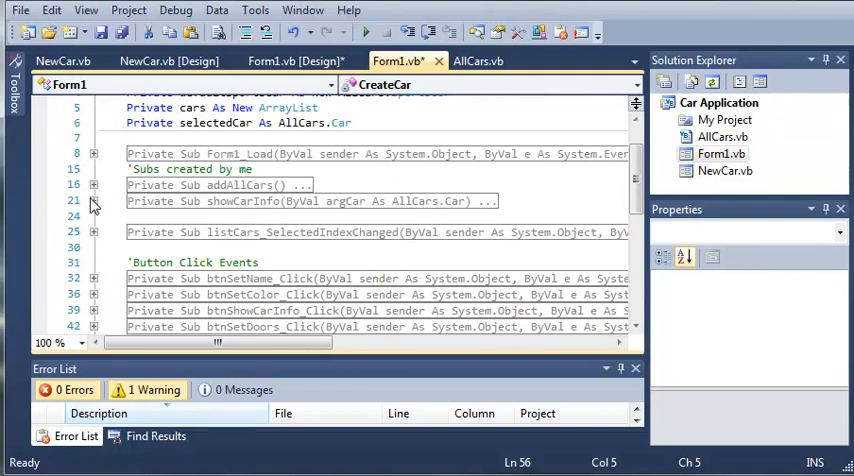
# Start Form1_Load with comboCarTypes.SelectedIndex = 0 so the combo defaults to its first item
pyautogui.click(92, 154)
pyautogui.write('c')
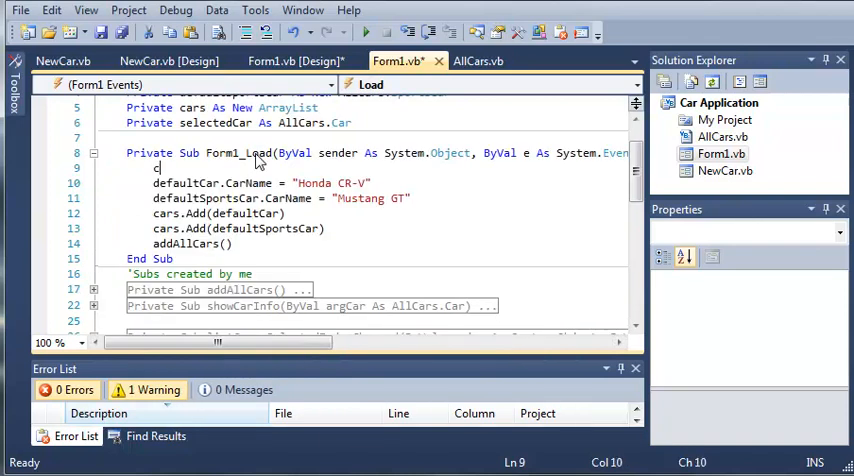
pyautogui.write('omboCarTypes.Si')
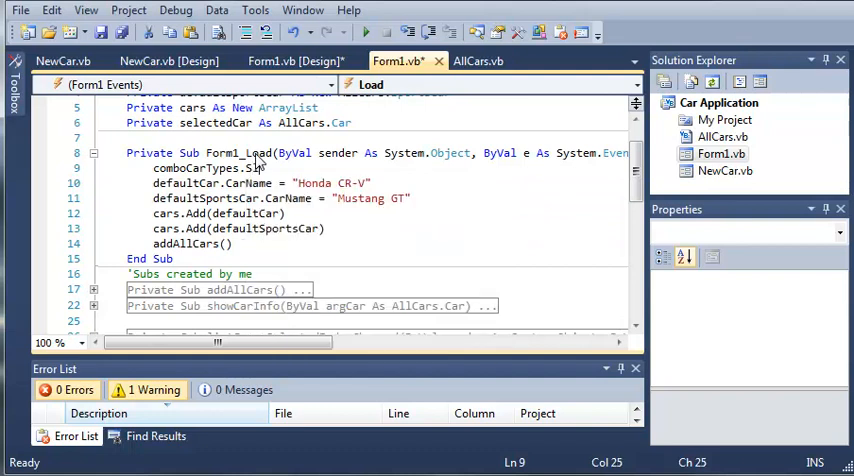
pyautogui.write('.SelectedIndex = 0')
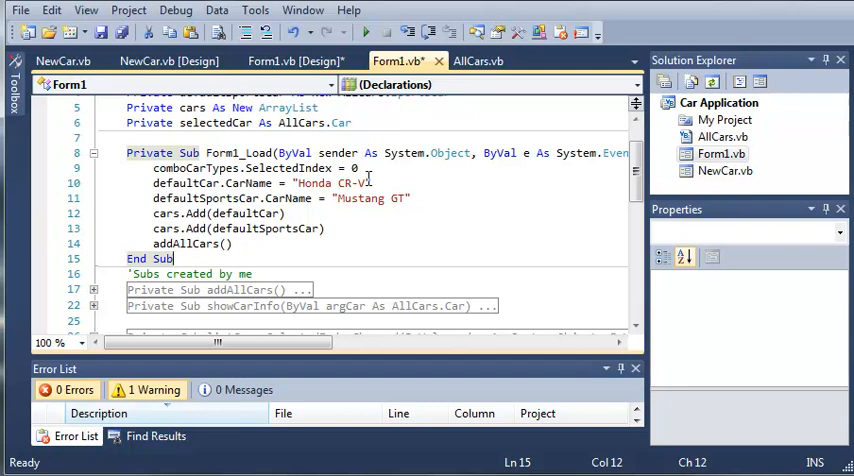
pyautogui.scroll(-3)
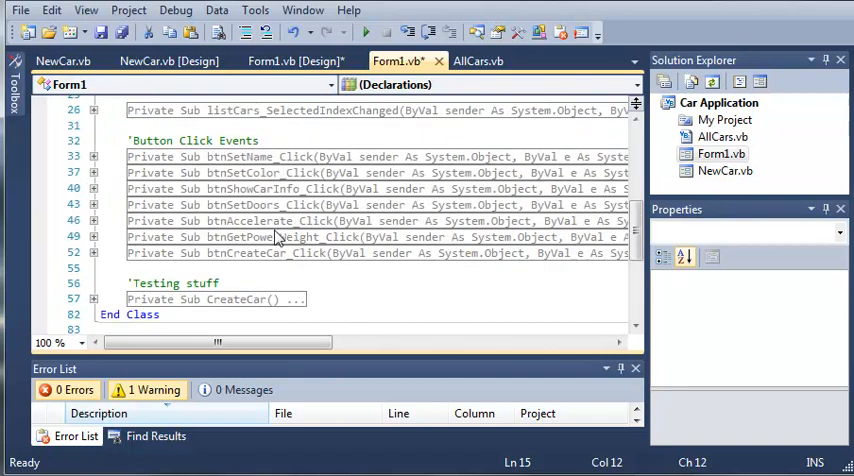
pyautogui.click(92, 236)
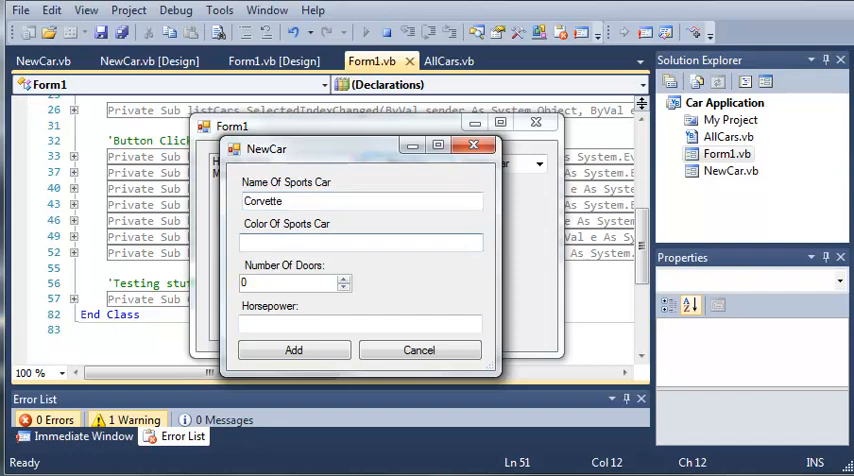
# Finish the new sports car entry with colour Red, 200 and 2 doors
pyautogui.write('Red')
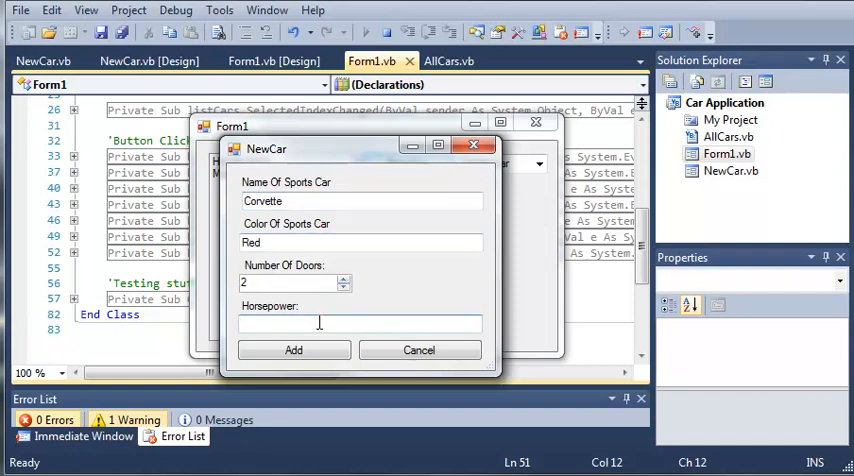
pyautogui.write('200')
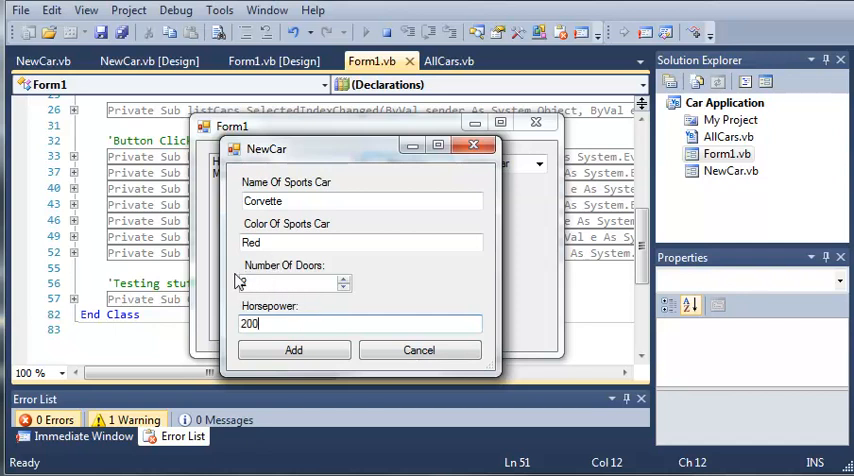
pyautogui.write('2')
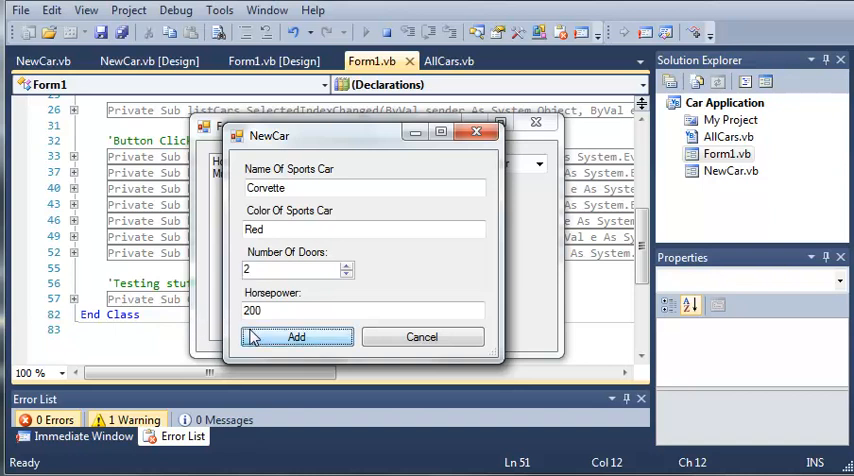
# Select Corvette, read its Infinity power-to-weight ratio, and close the running application
pyautogui.click(296, 336)
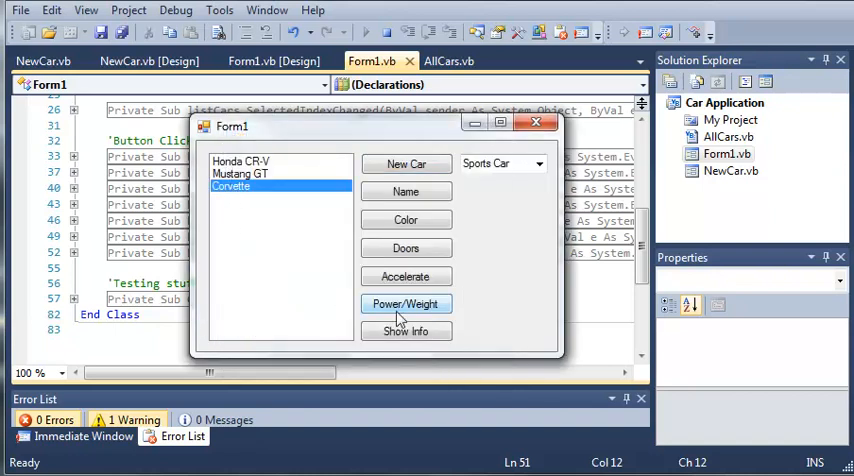
pyautogui.click(404, 304)
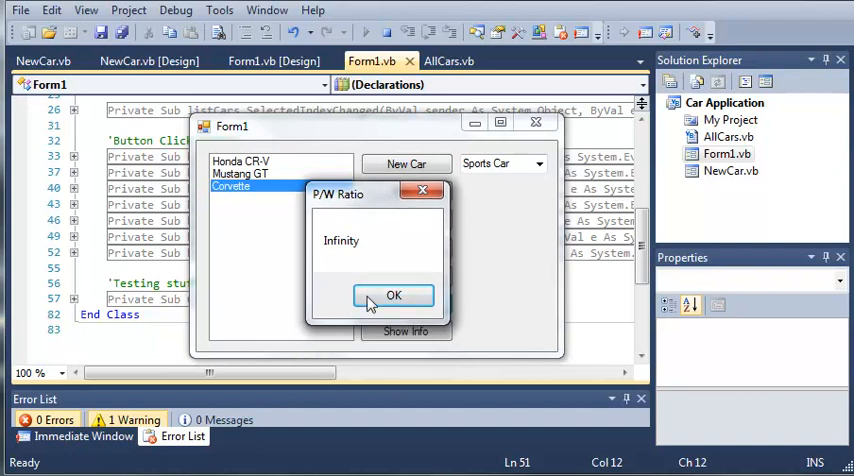
pyautogui.click(392, 296)
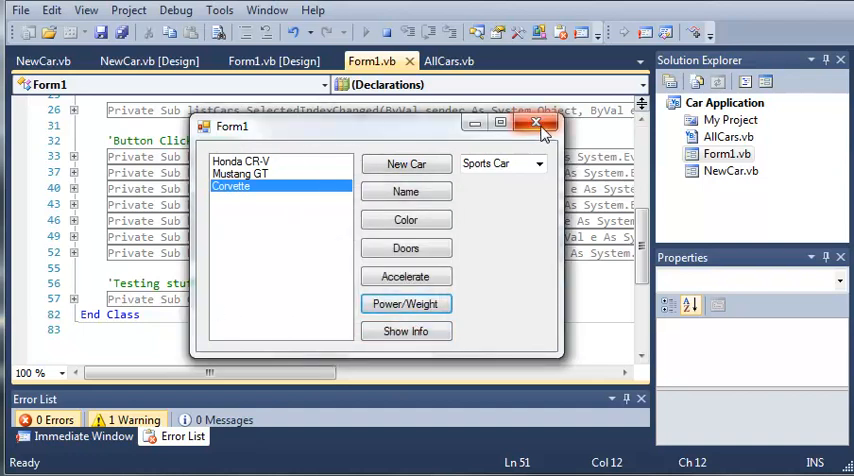
pyautogui.click(536, 124)
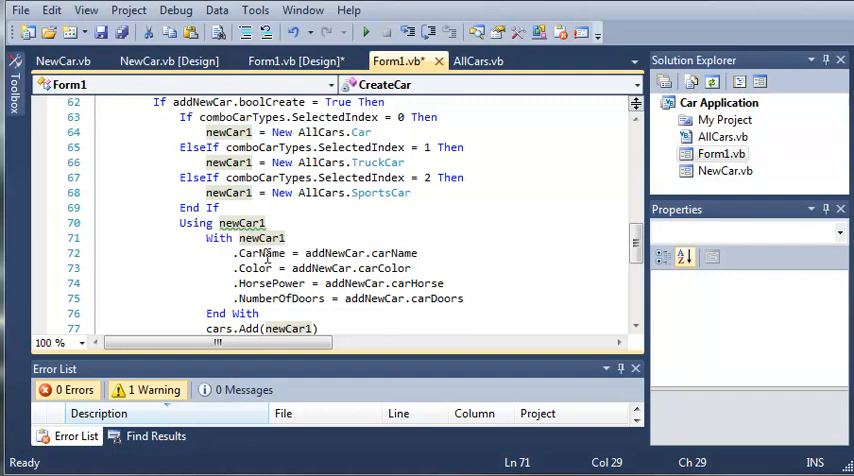
pyautogui.moveTo(400, 162)
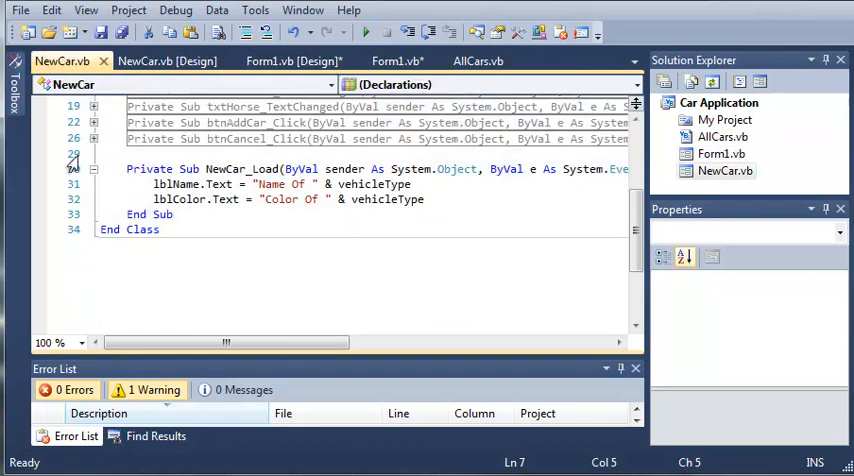
# Add weight = 1000 to the SportsCar Sub New in AllCars.vb and return to the form
pyautogui.click(478, 60)
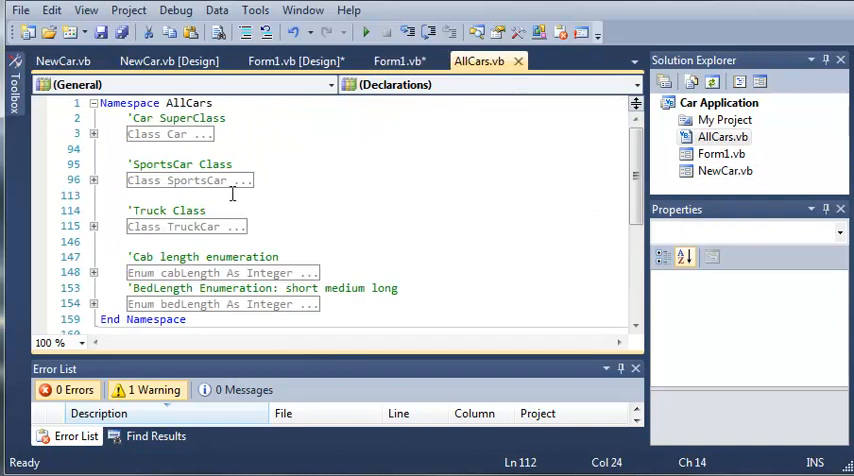
pyautogui.click(92, 180)
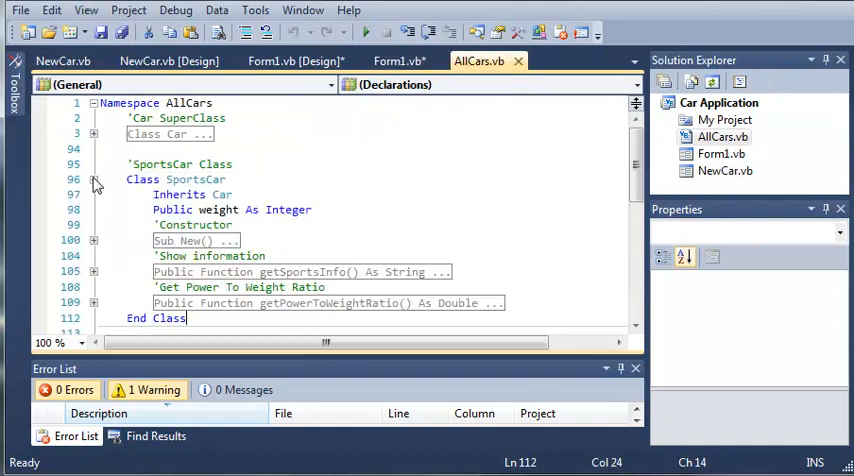
pyautogui.click(92, 240)
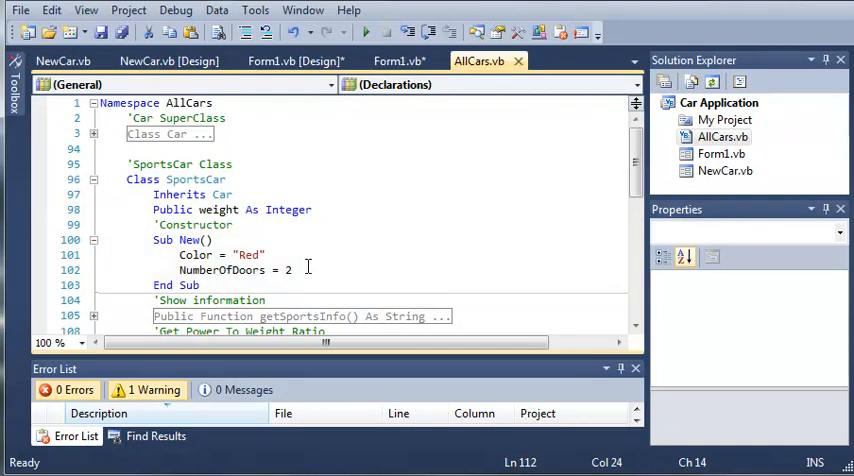
pyautogui.write('We')
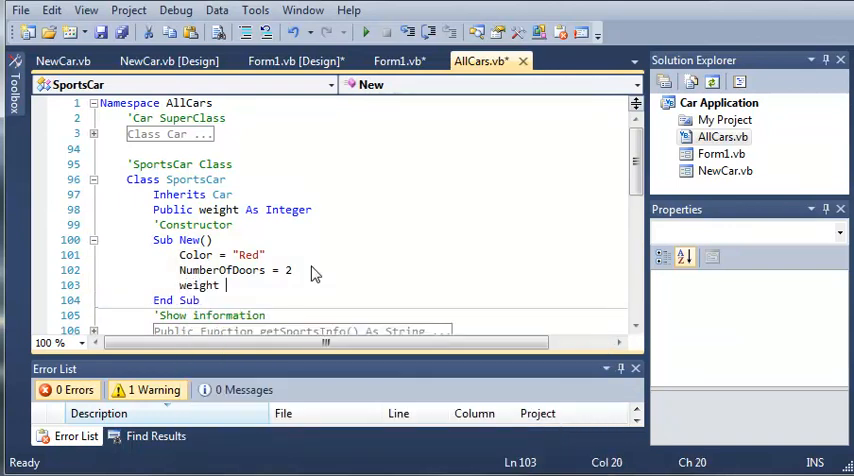
pyautogui.write('= 1000')
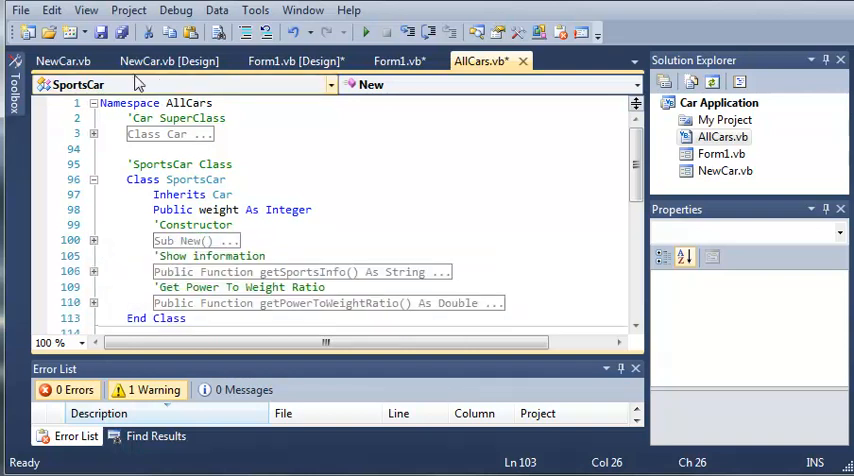
pyautogui.click(398, 60)
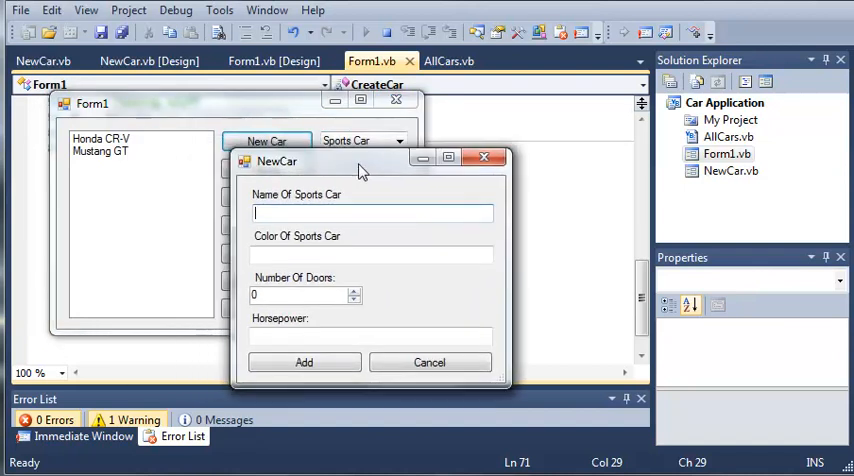
# Add a new sports car: Corvette, Green, 2 doors, 30 horsepower
pyautogui.write('Corvett')
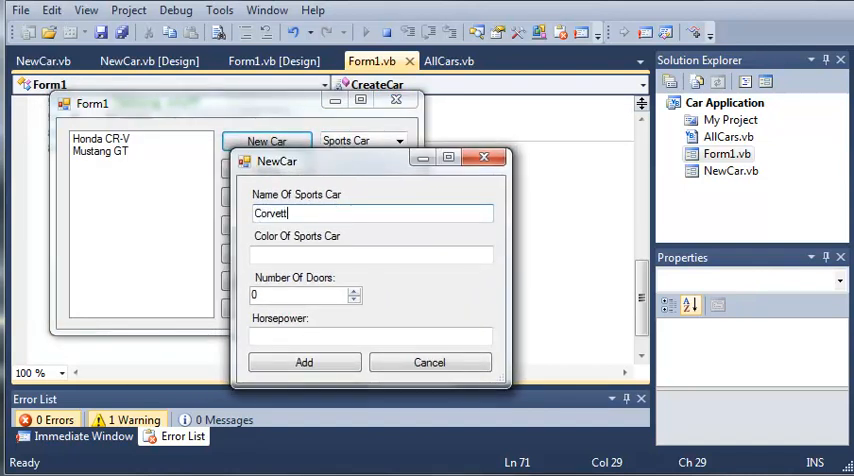
pyautogui.click(372, 254)
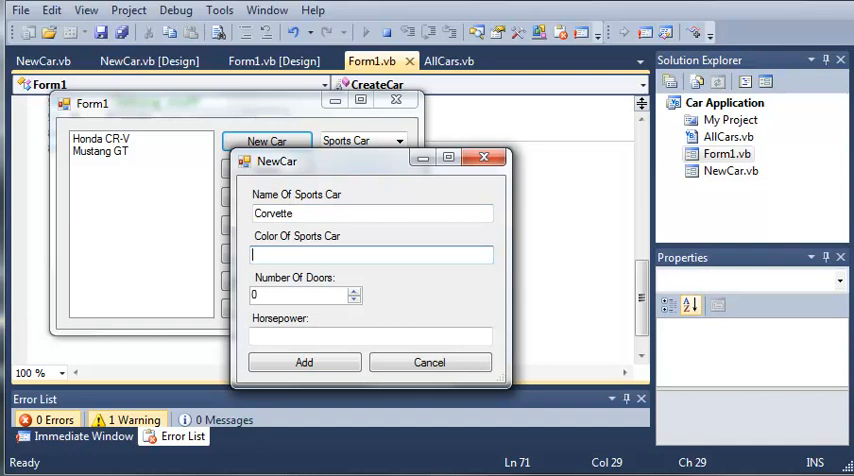
pyautogui.write('Grn')
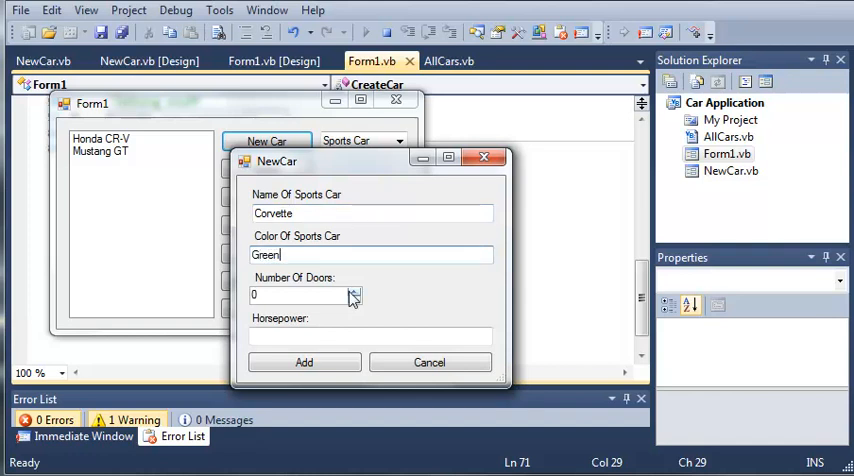
pyautogui.write('30')
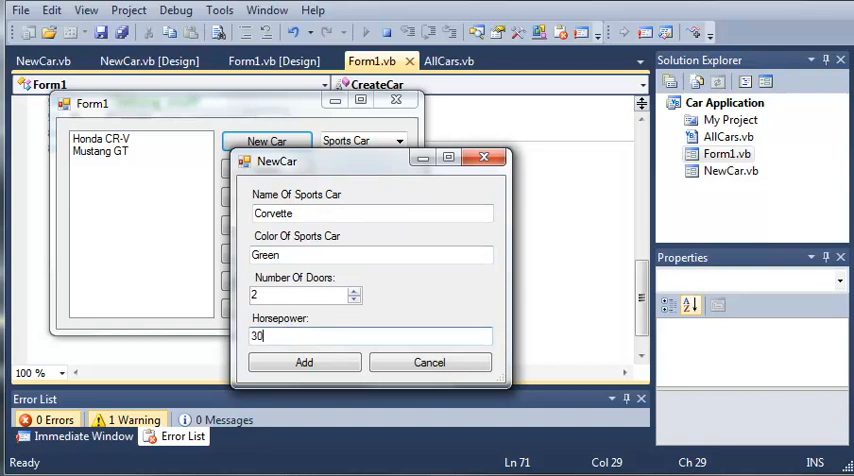
pyautogui.click(304, 362)
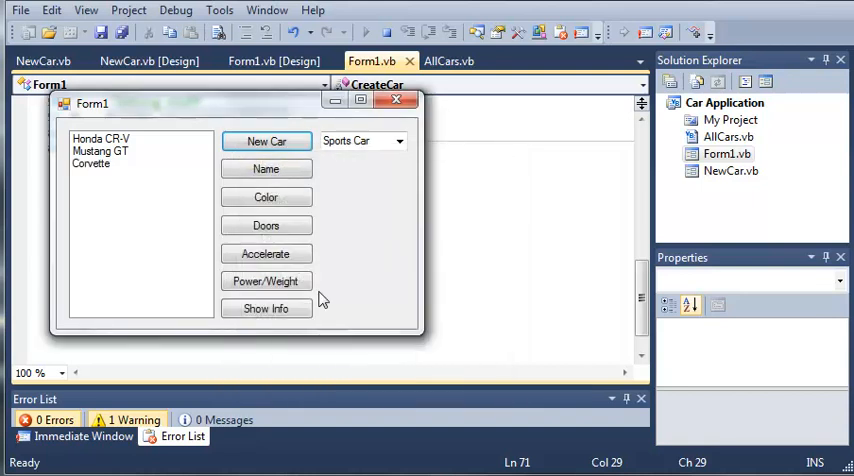
# Request the Corvette's power-to-weight ratio
pyautogui.click(266, 280)
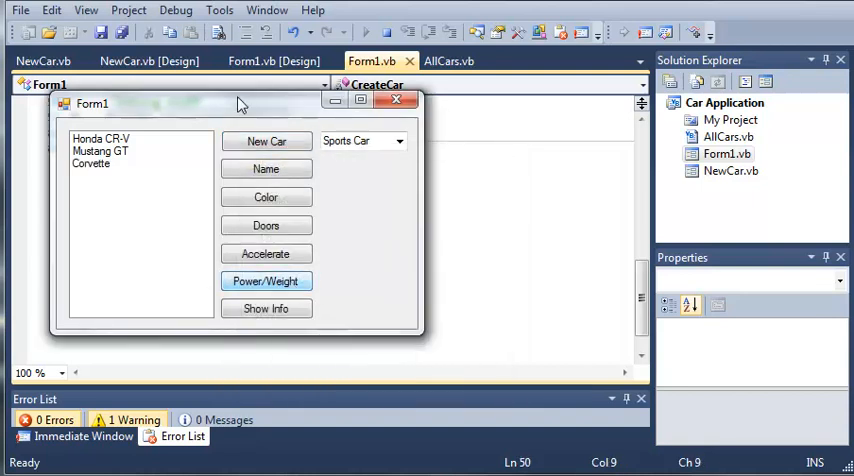
pyautogui.click(266, 280)
pyautogui.write('asdf')
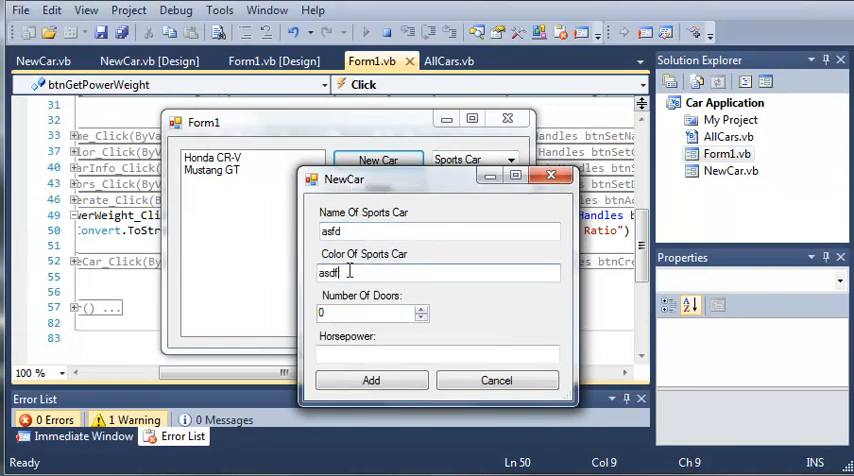
# Add the test car asfd, acknowledge its 0.3 power-to-weight ratio, then select Mustang GT
pyautogui.click(420, 308)
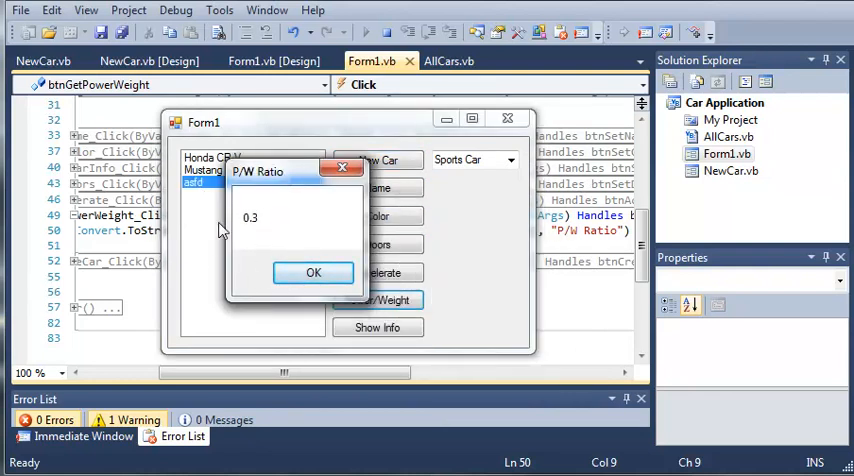
pyautogui.click(312, 272)
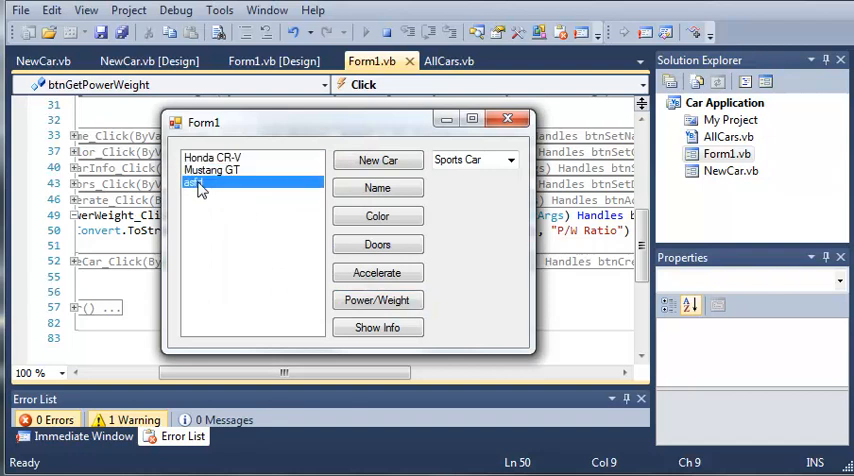
pyautogui.click(210, 170)
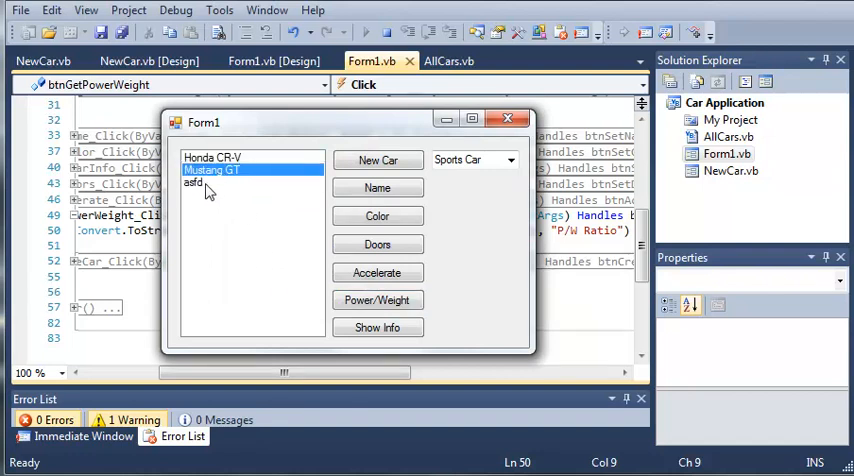